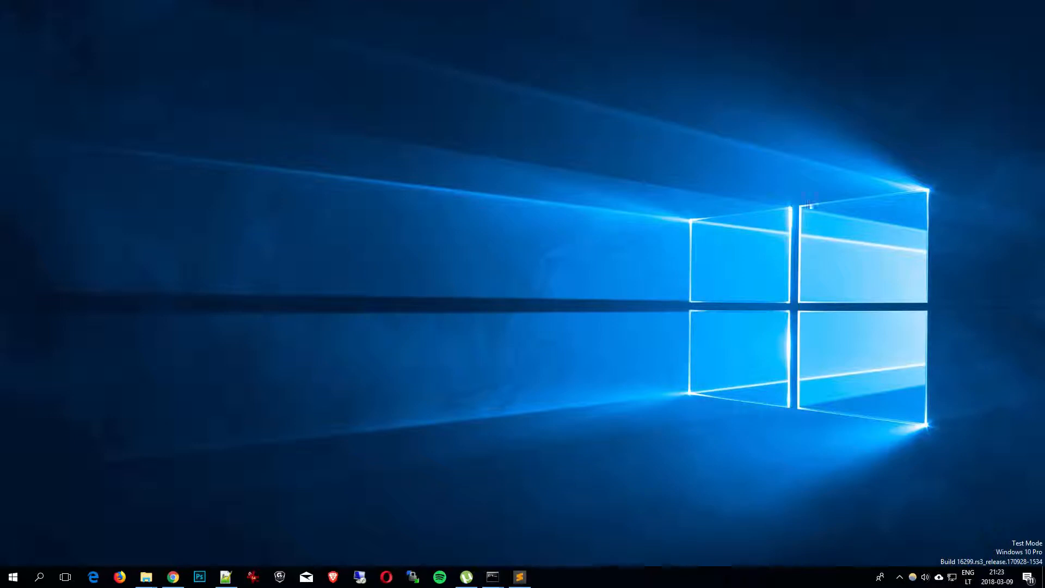
mouse_move(514, 245)
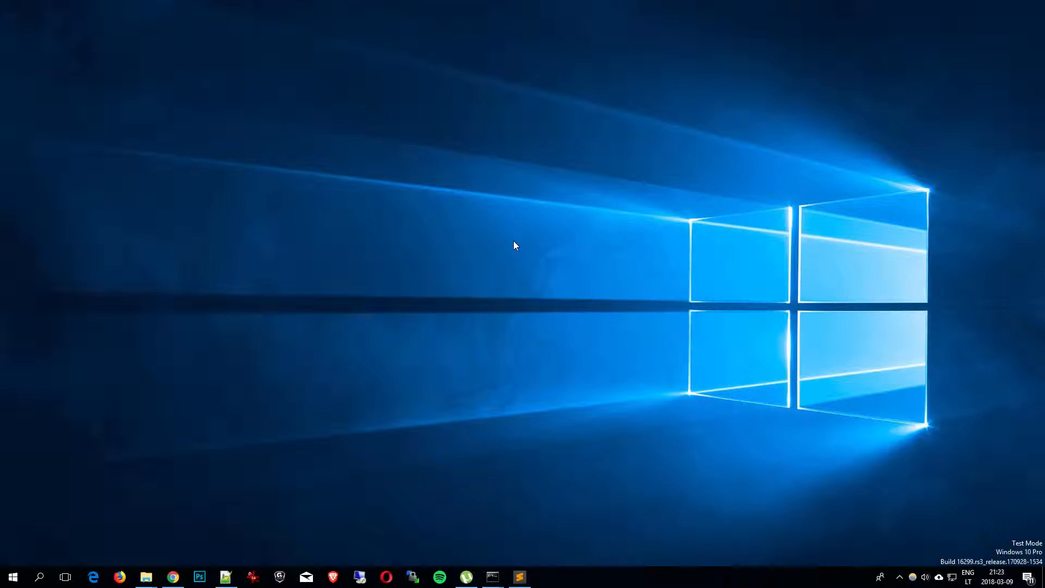
mouse_move(513, 243)
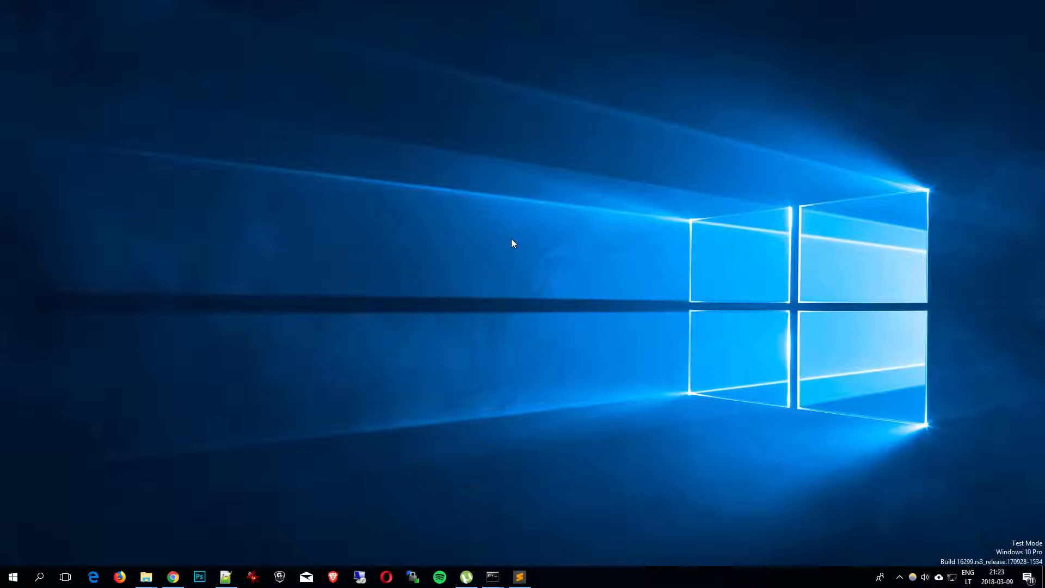
mouse_move(505, 240)
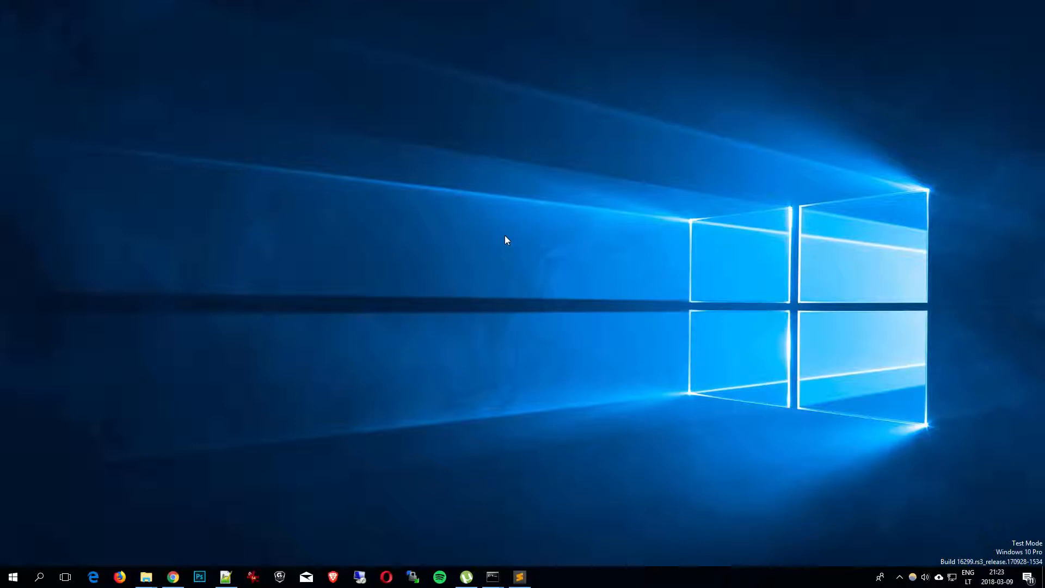
mouse_move(505, 301)
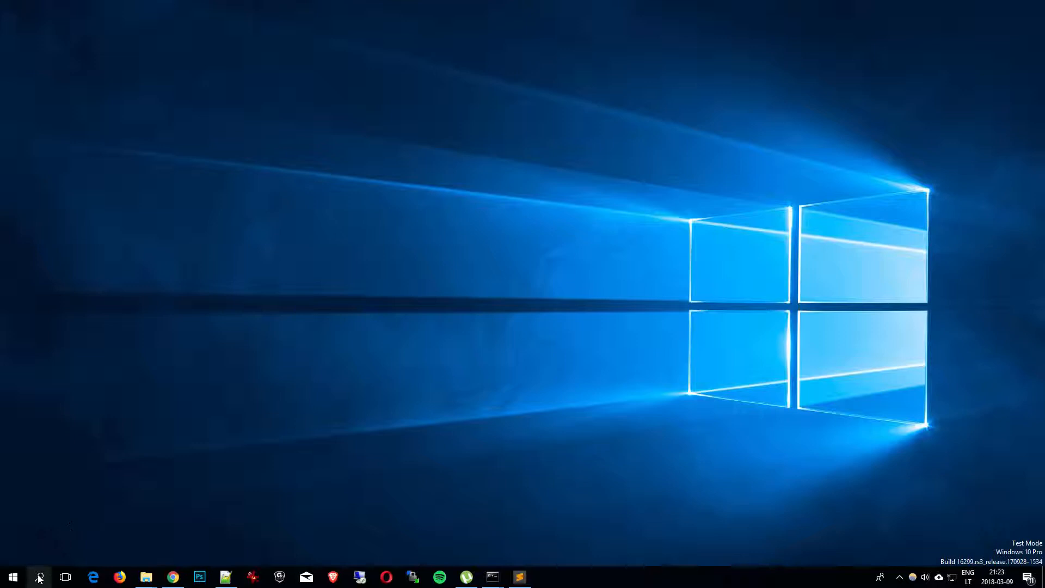
- Open a Command Prompt window and launch PowerShell inside it
left_click(38, 577)
type("po")
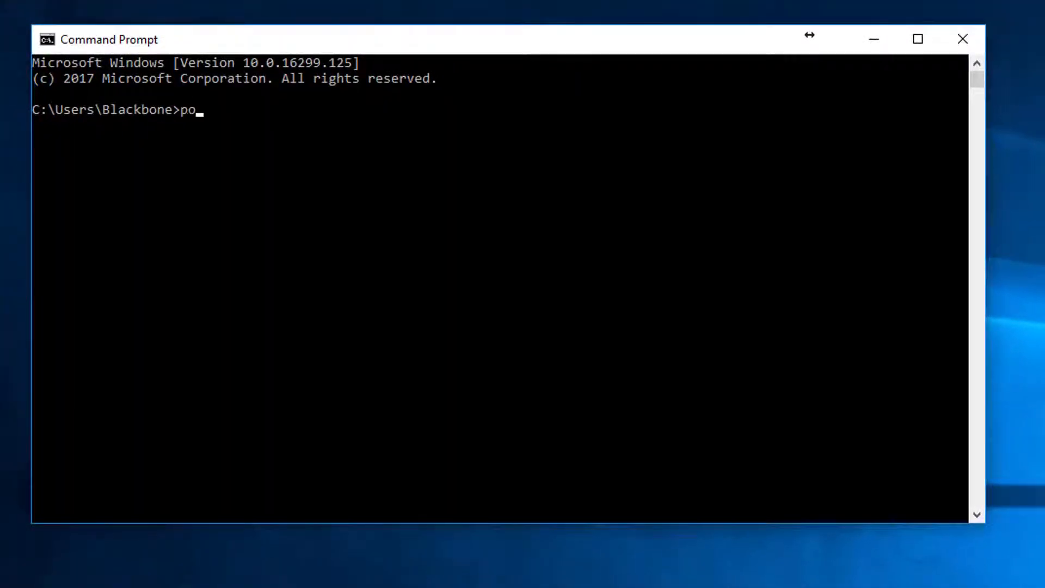
type("wershel")
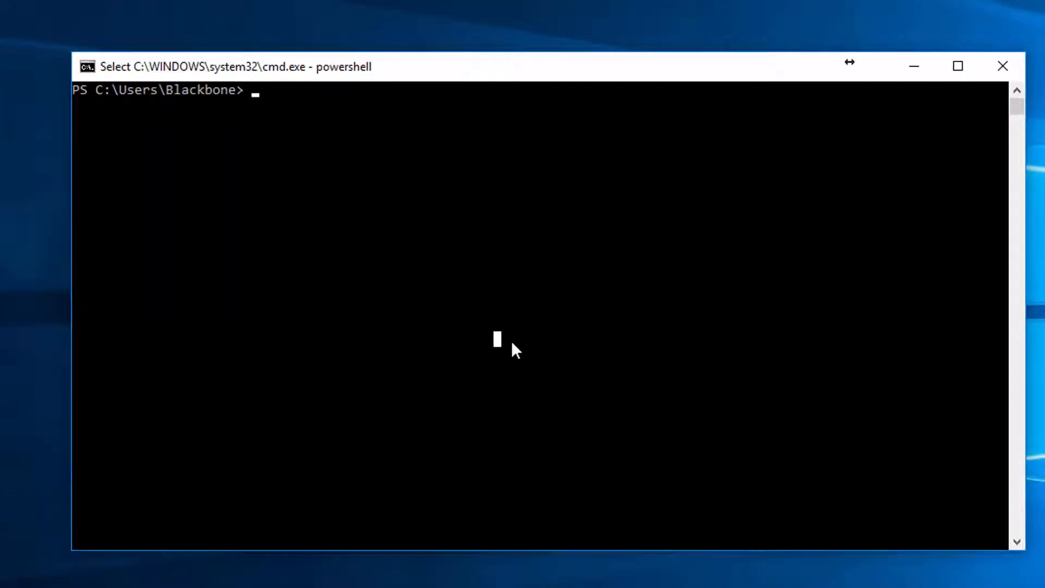
- Replace the draft download command with Import-Module bitstransfer and run it
type("start-bitstransfer -source http://tarantulo.lt/upload/promotion2.txt -destination c:\\bendras\\something.txt")
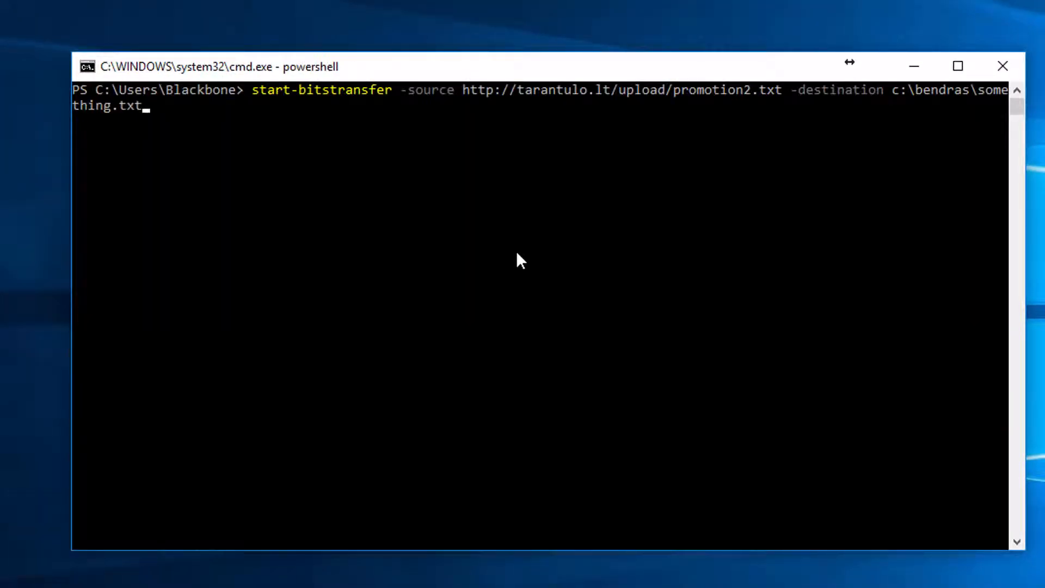
type("Import-Module bitstransfer")
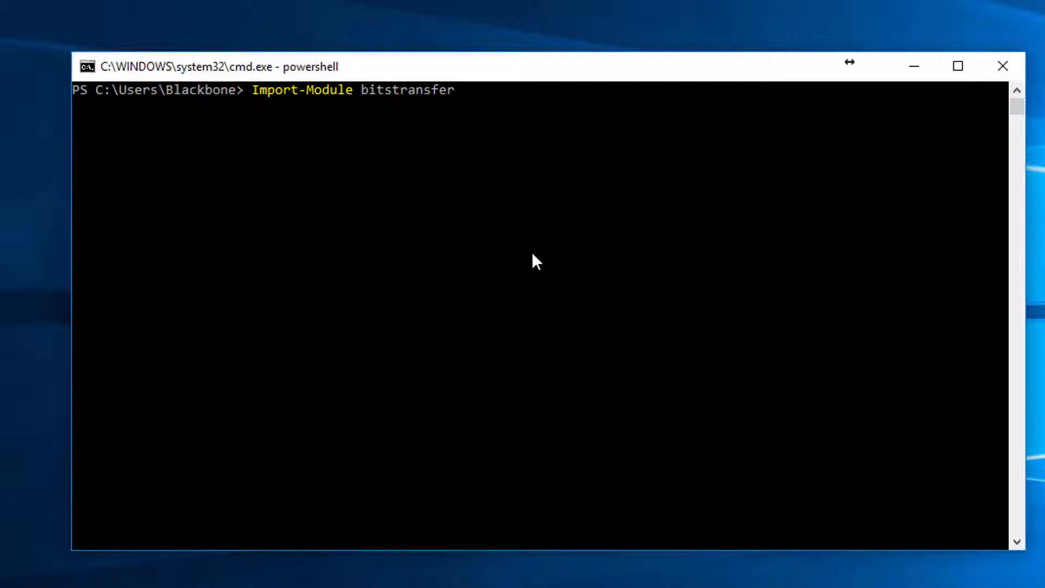
mouse_move(505, 254)
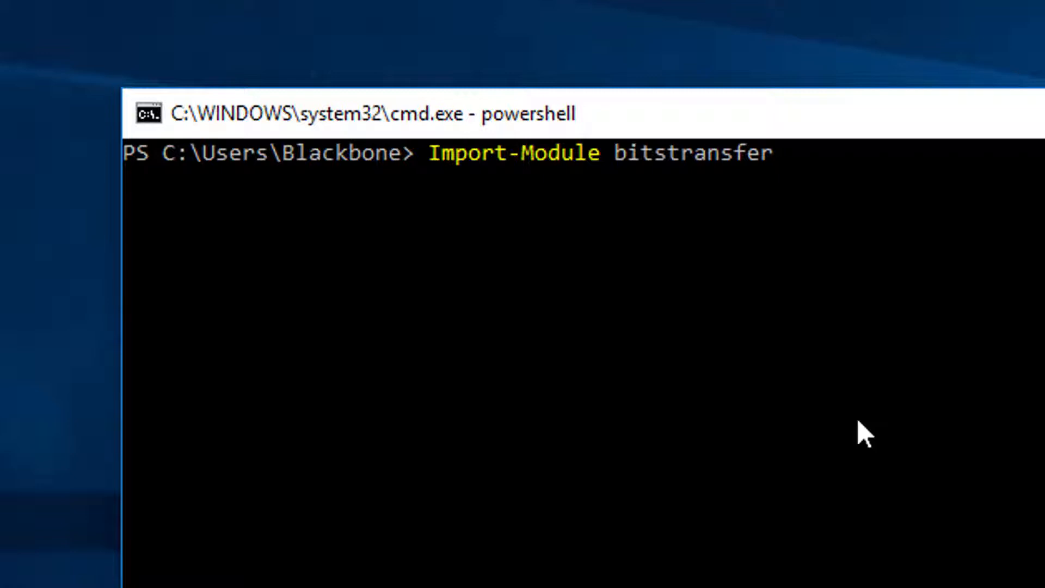
key("Enter")
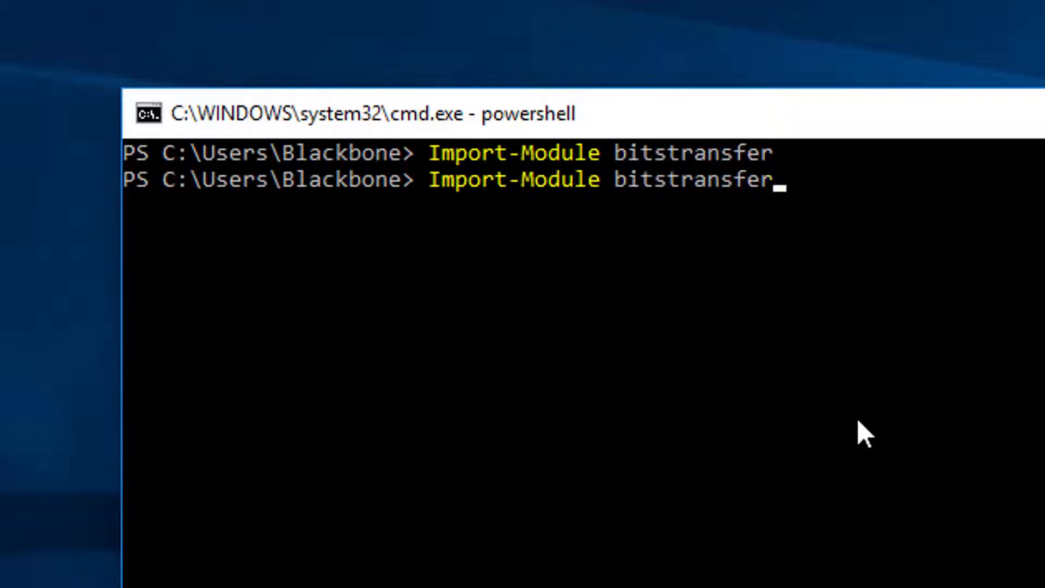
- Type start-bitstransfer to fetch promotion2.txt into c:\java\something.txt
type("start-bitstransfer -source http://tarantulo.lt/...ng.txt")
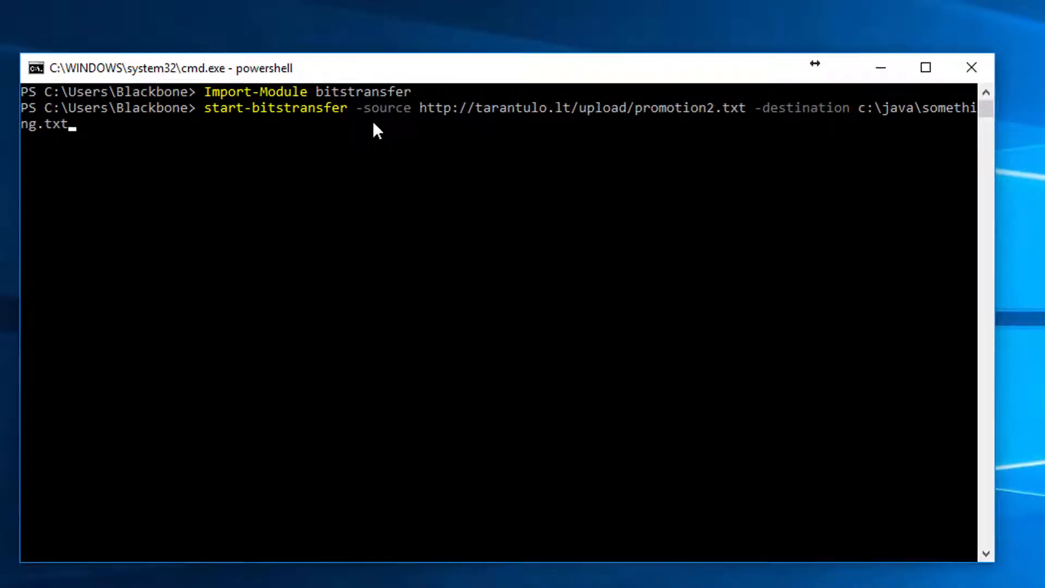
mouse_move(500, 126)
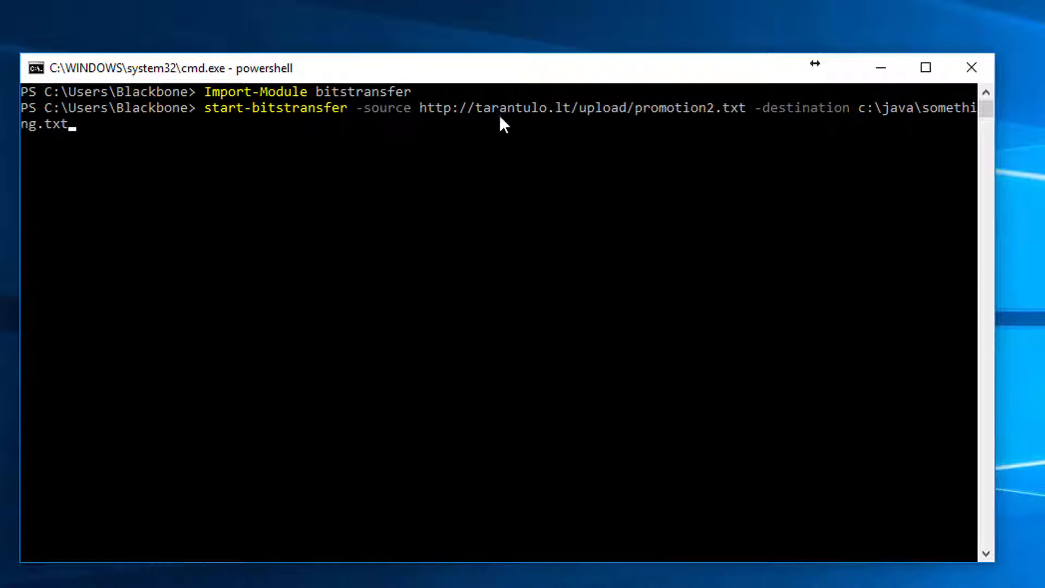
mouse_move(602, 187)
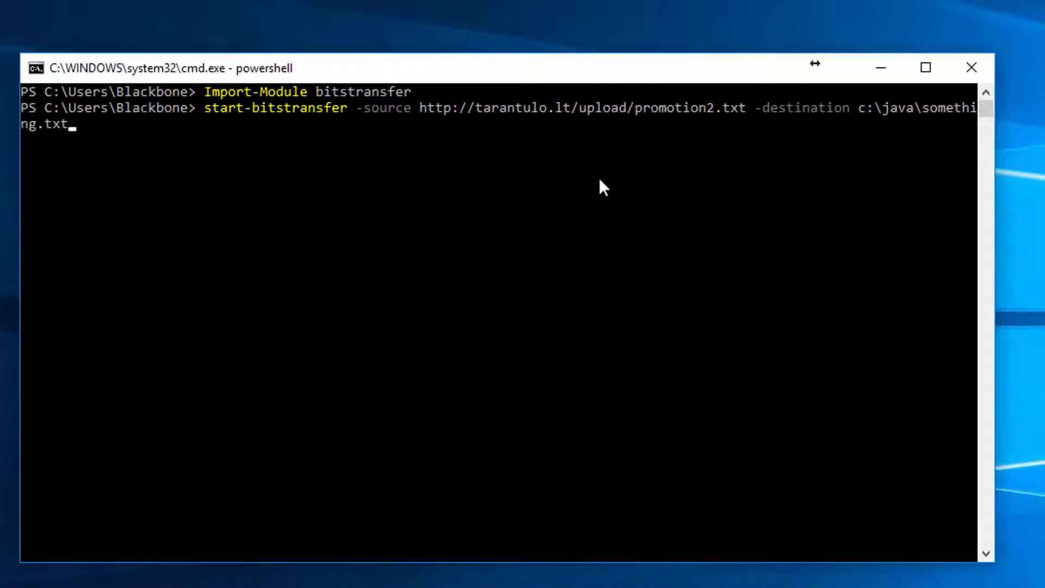
mouse_move(589, 181)
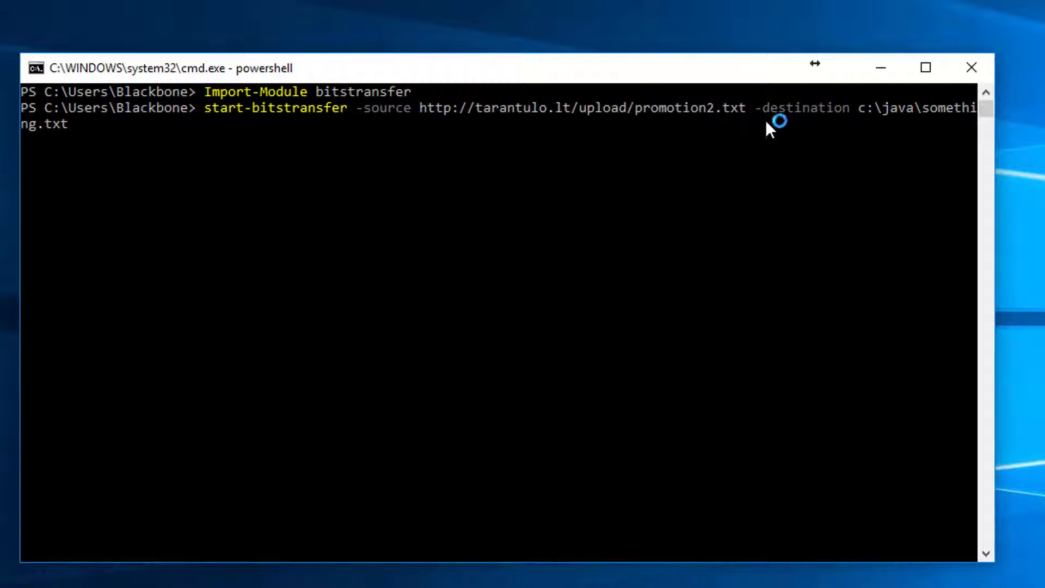
mouse_move(234, 247)
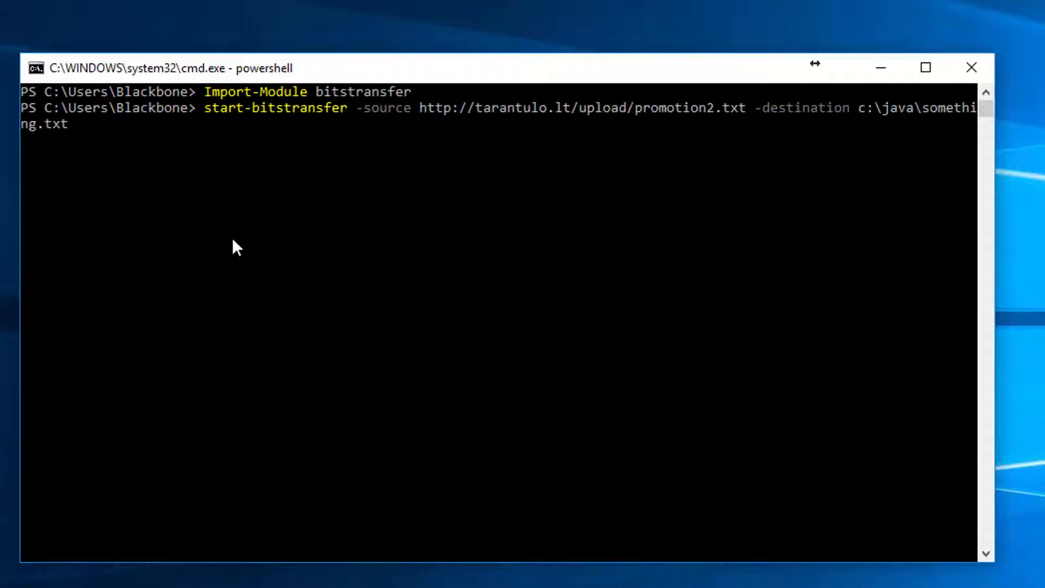
mouse_move(1023, 297)
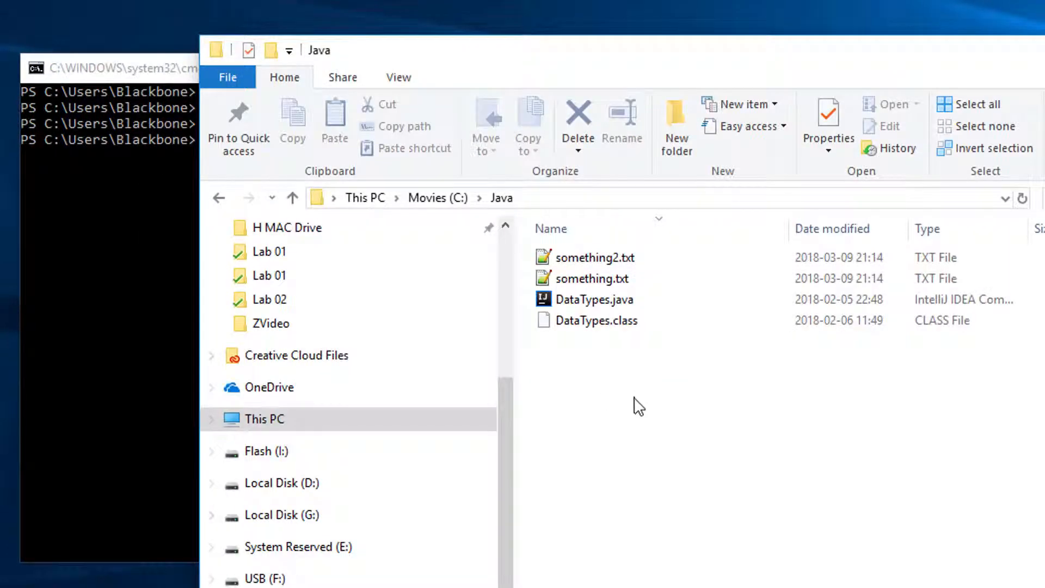
- Select something.txt and something2.txt in the C:\Java folder
left_click(592, 278)
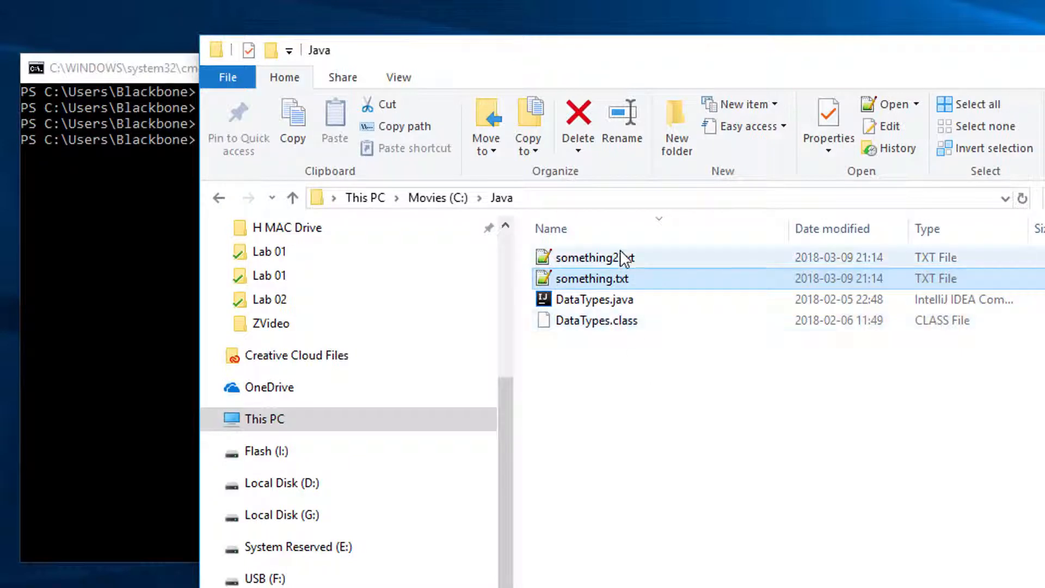
left_click(595, 258)
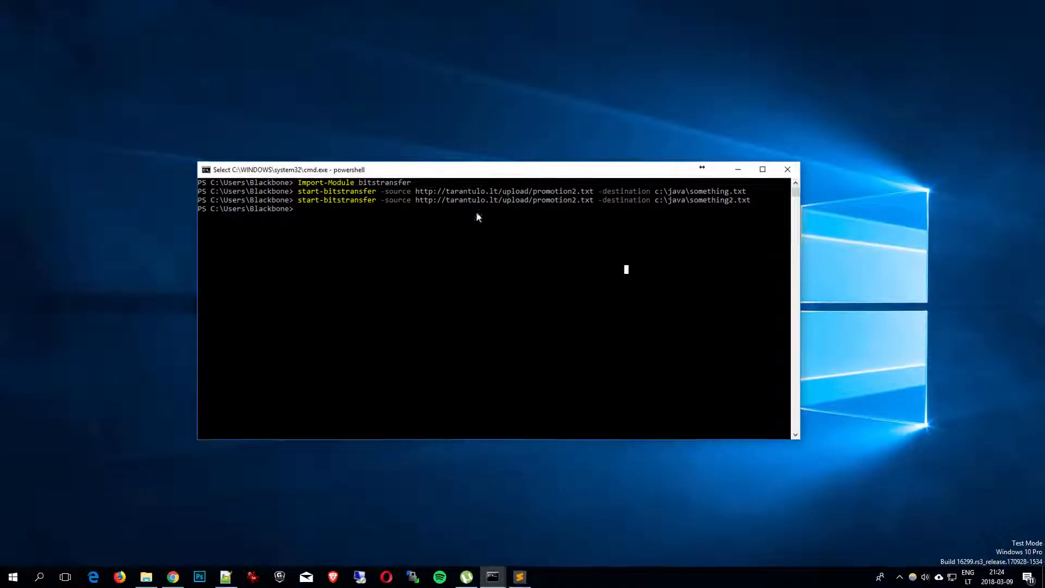
mouse_move(122, 258)
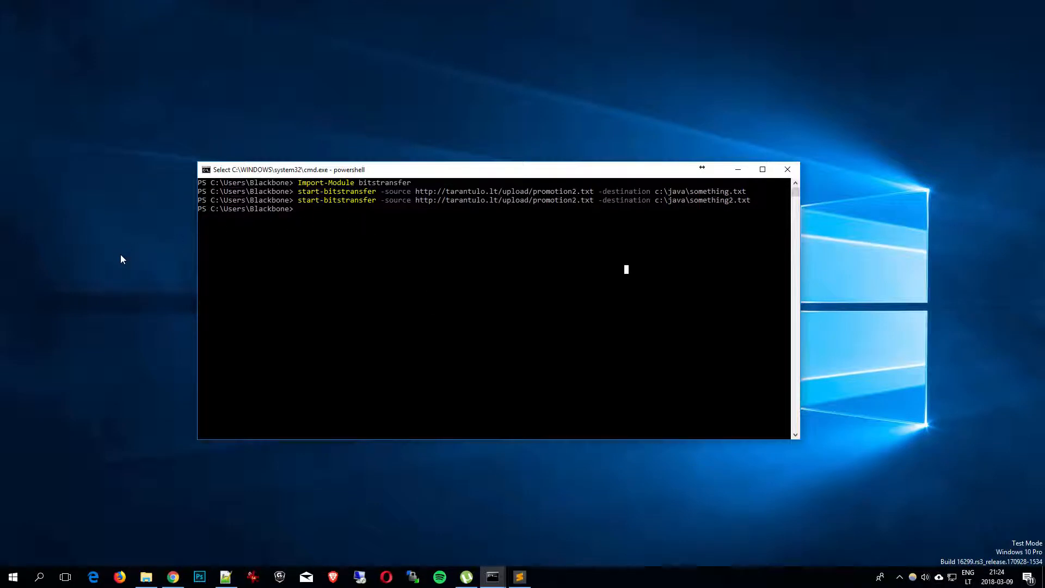